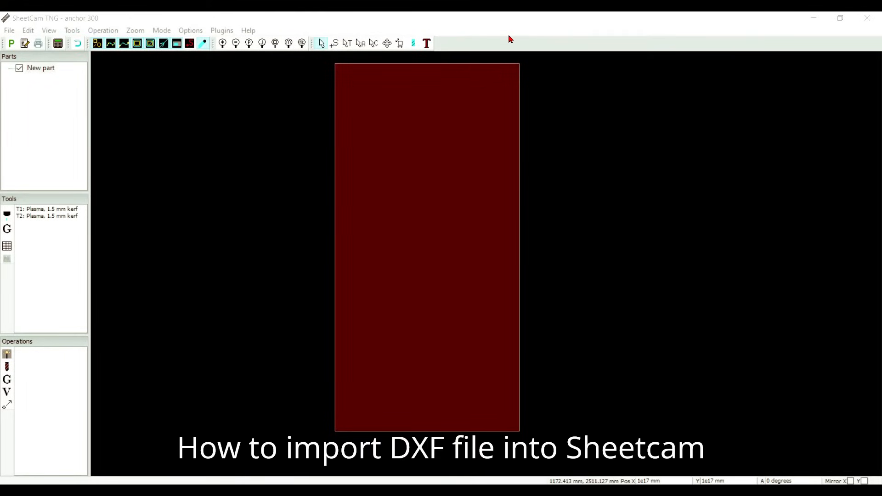
mouse_move(450, 130)
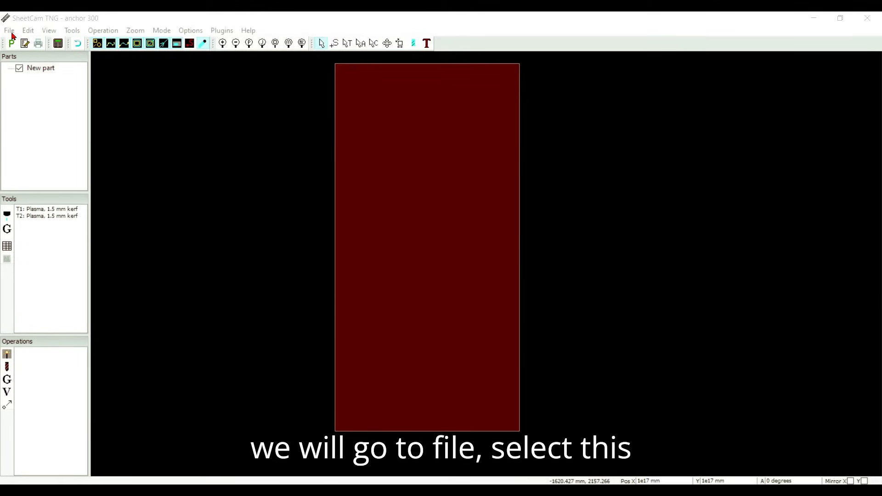
Start a drawing import, filter Downloads to DXF files and select anchor 300.dxf
left_click(9, 30)
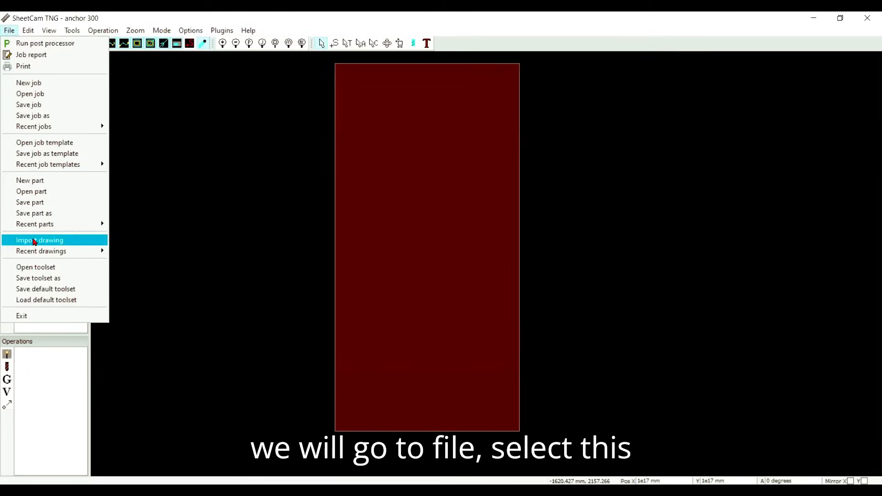
left_click(39, 240)
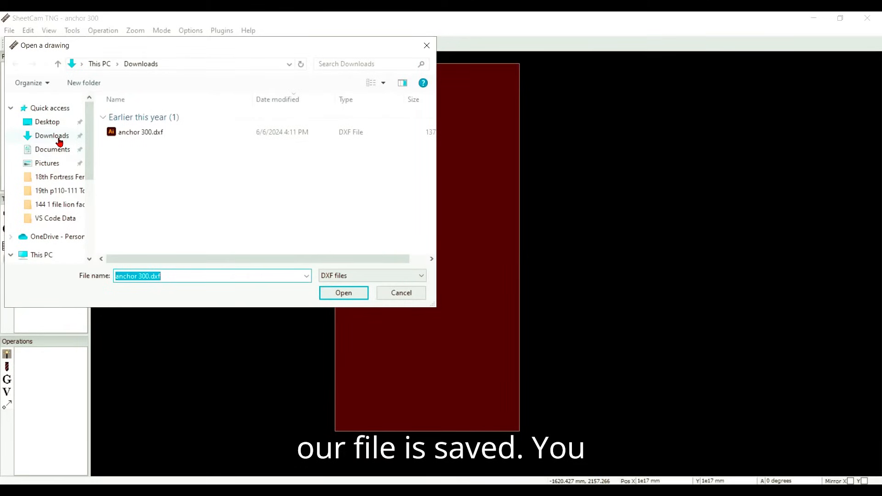
left_click(141, 132)
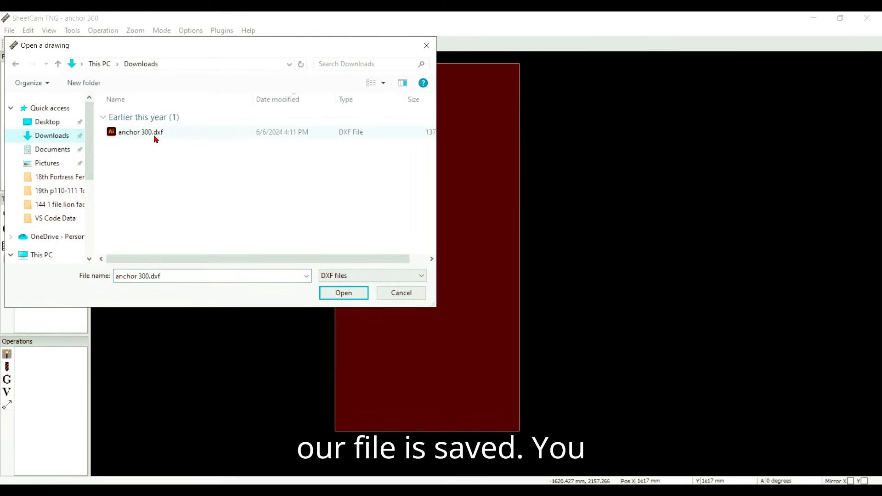
mouse_move(140, 132)
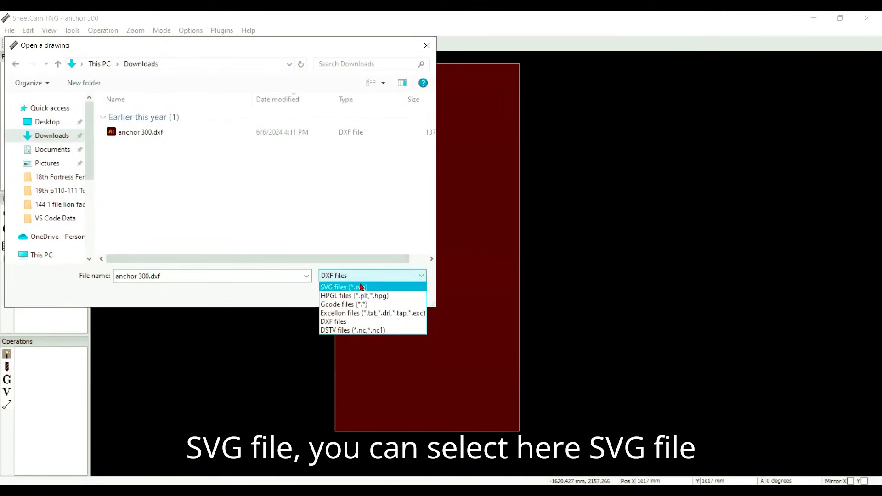
left_click(338, 286)
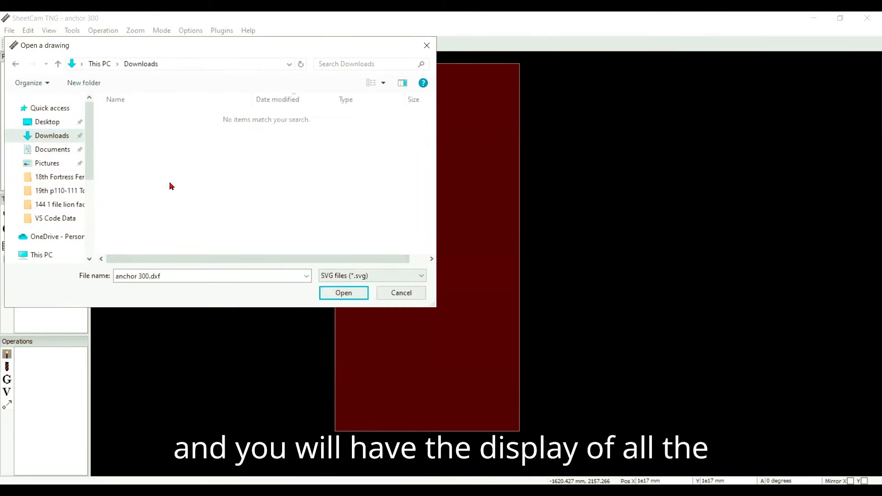
mouse_move(179, 198)
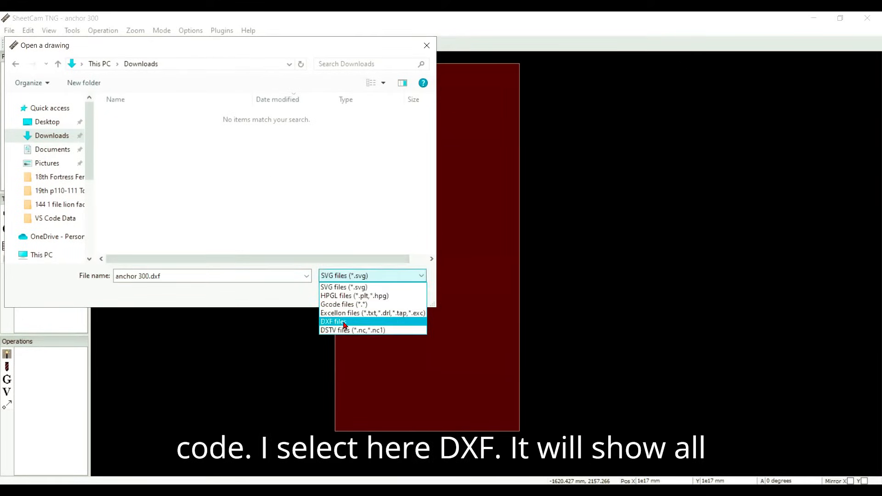
left_click(333, 322)
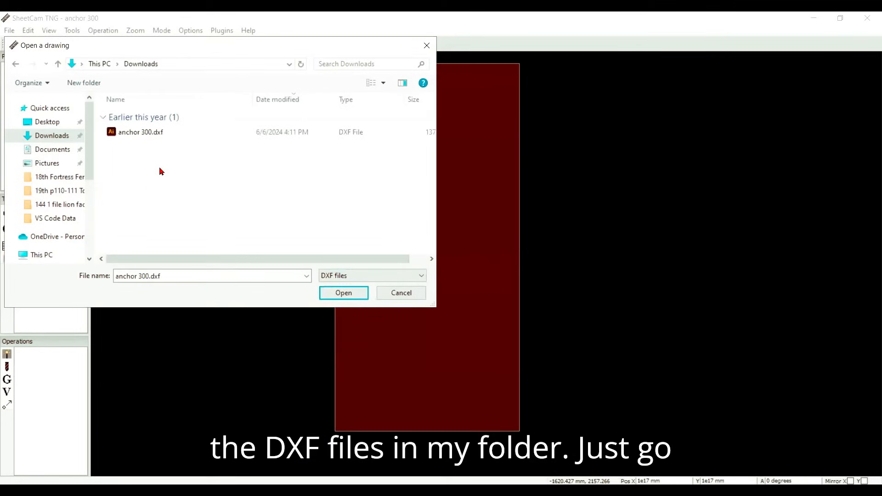
left_click(141, 132)
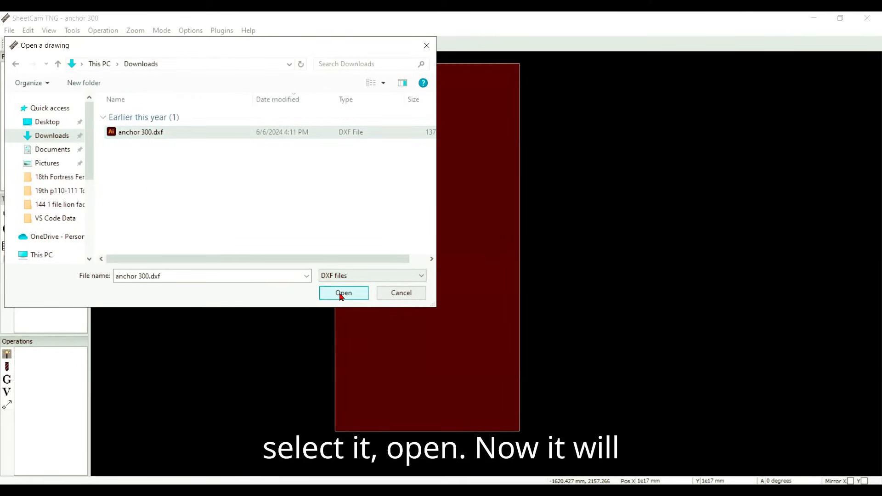
Open anchor 300.dxf and set the drawing options scaling to Metric after trying Inch
left_click(344, 293)
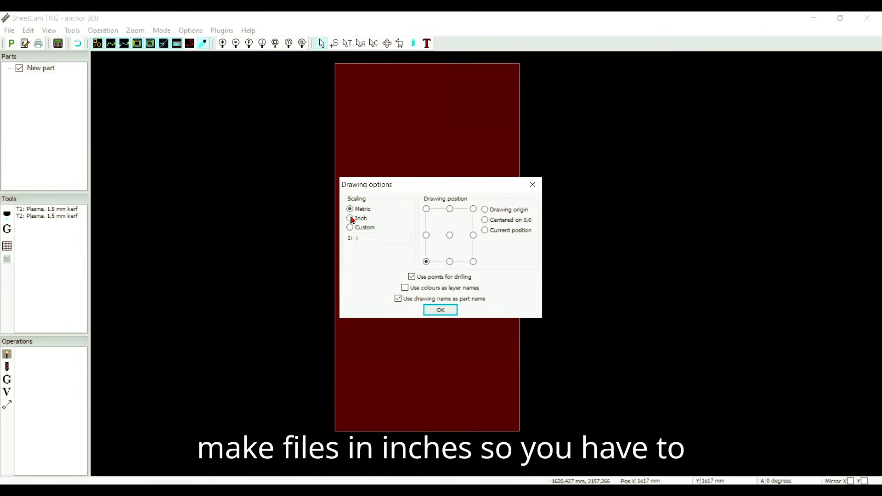
left_click(350, 218)
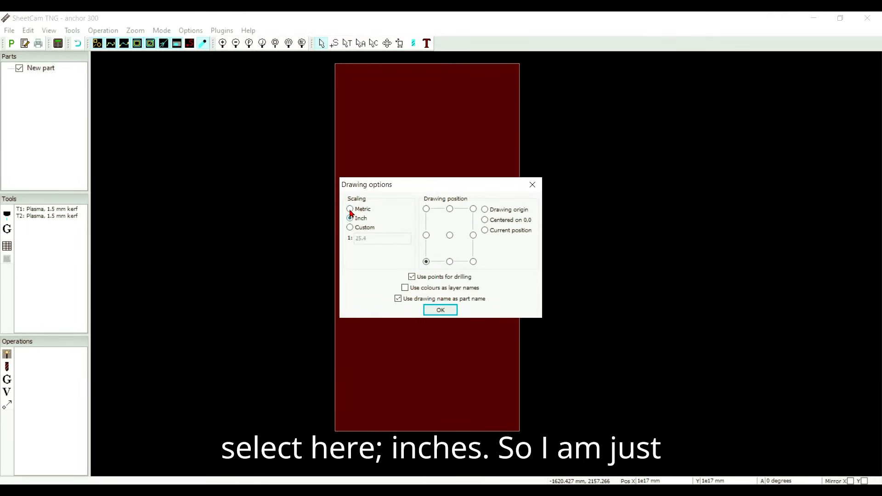
left_click(350, 209)
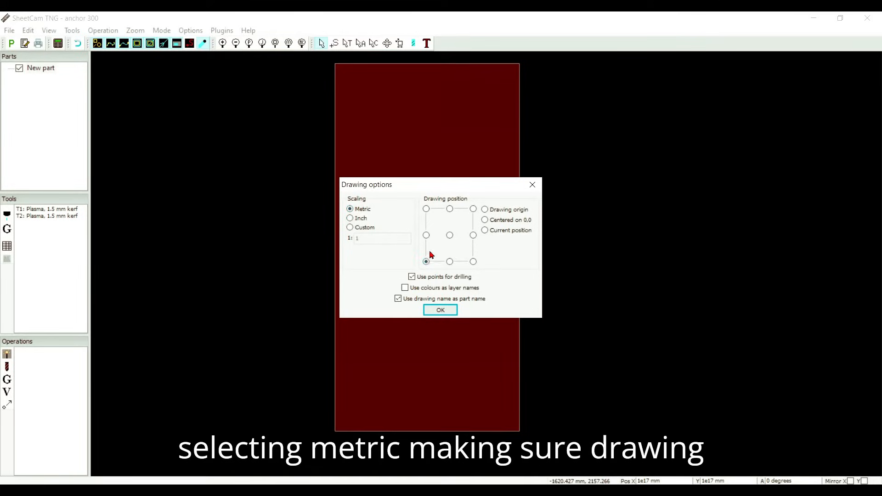
left_click(426, 261)
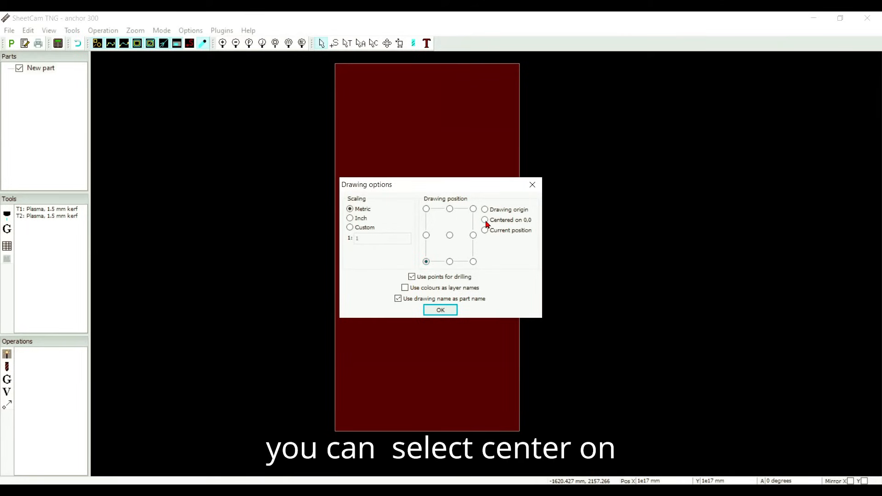
left_click(484, 220)
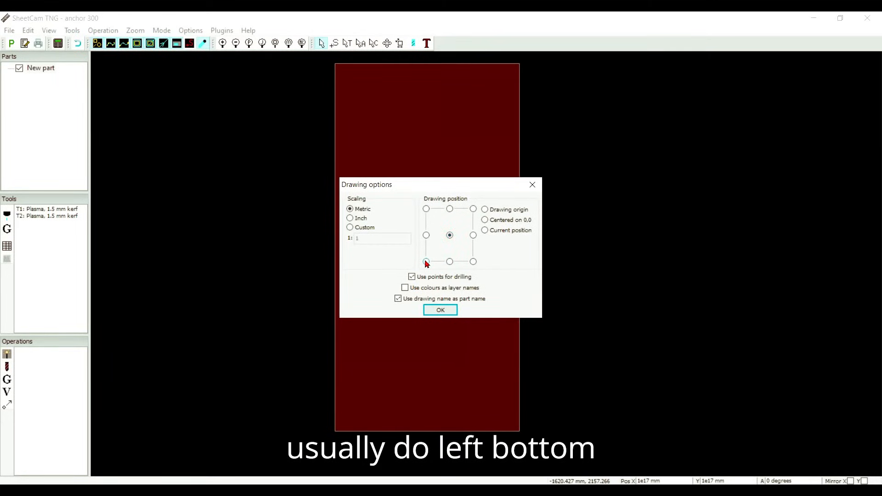
left_click(426, 261)
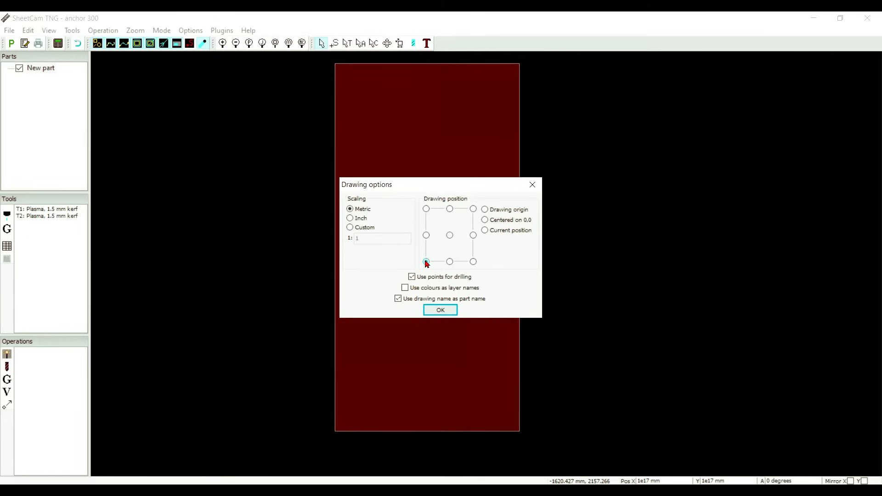
left_click(427, 261)
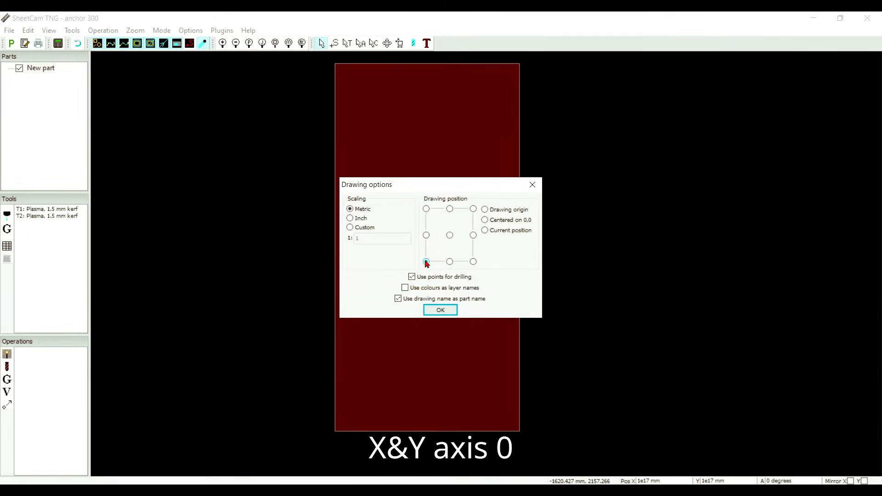
left_click(426, 261)
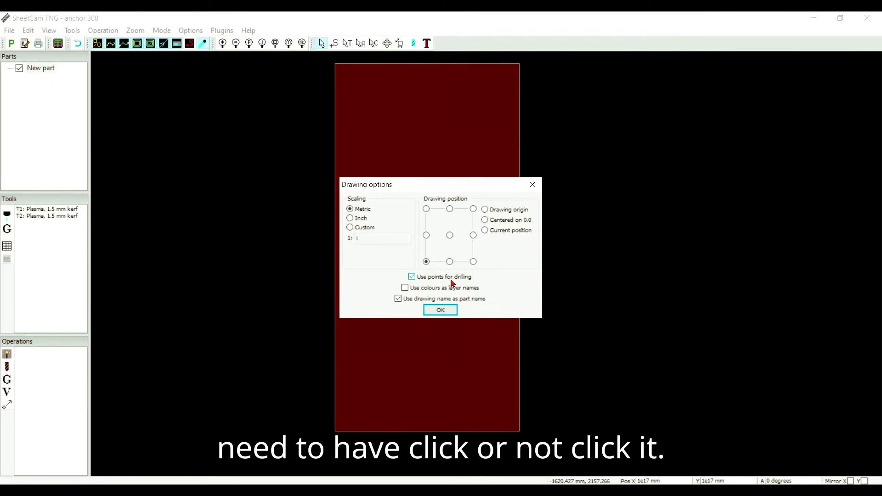
mouse_move(455, 295)
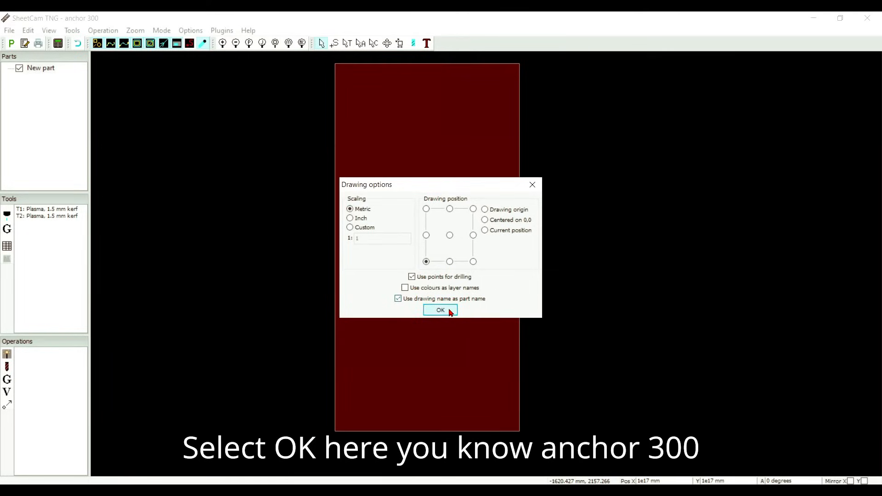
Import the anchor 300 outline and start a new Jet cutting operation
left_click(440, 310)
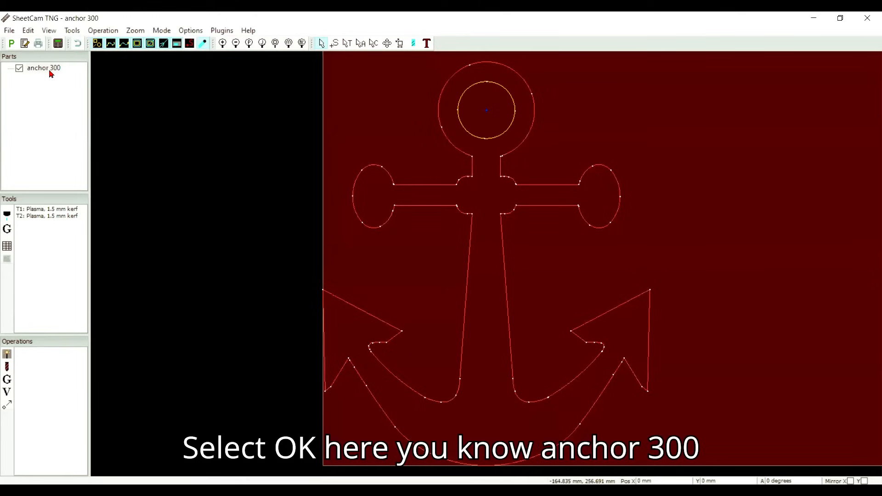
double_click(44, 67)
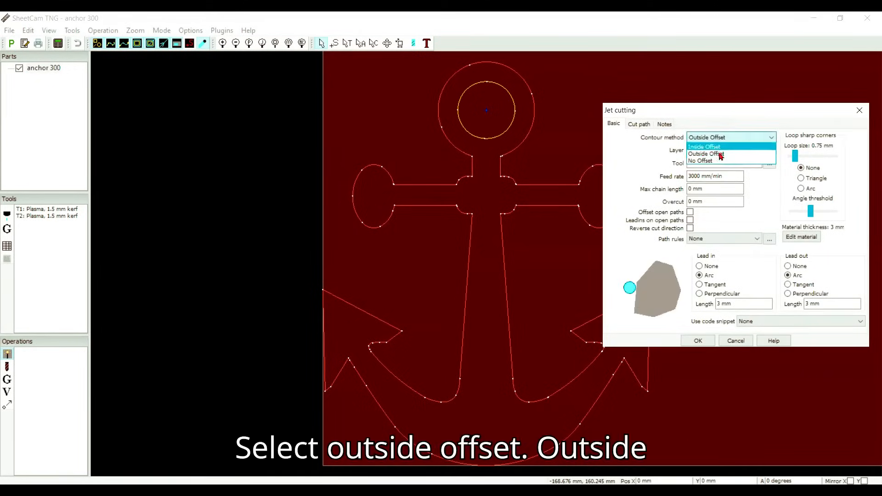
Set the jet cutting contour method to Outside Offset after trying Inside Offset
left_click(707, 153)
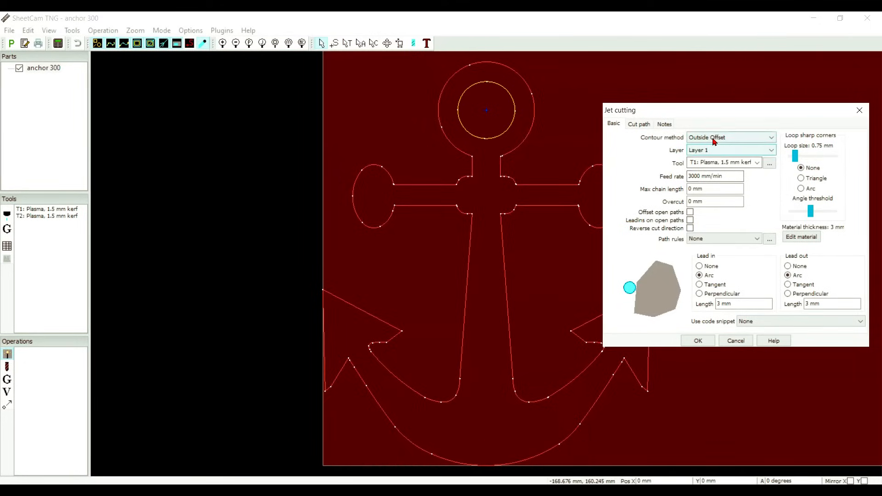
left_click(730, 137)
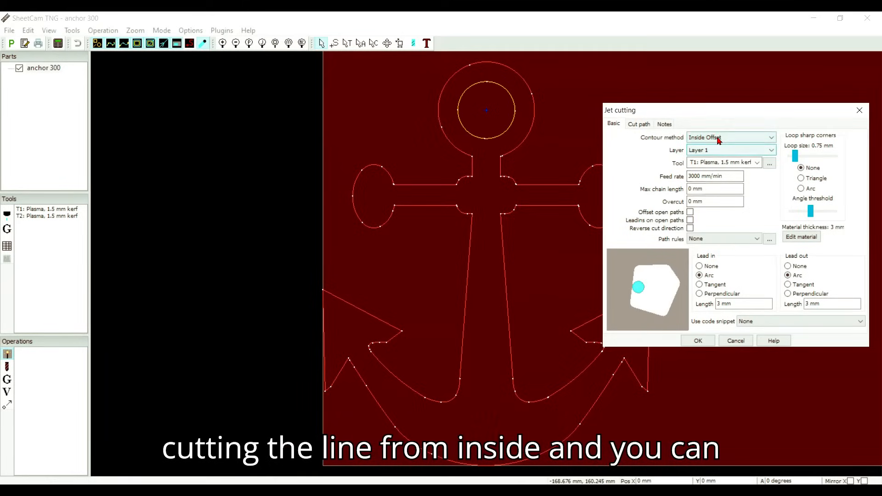
left_click(729, 137)
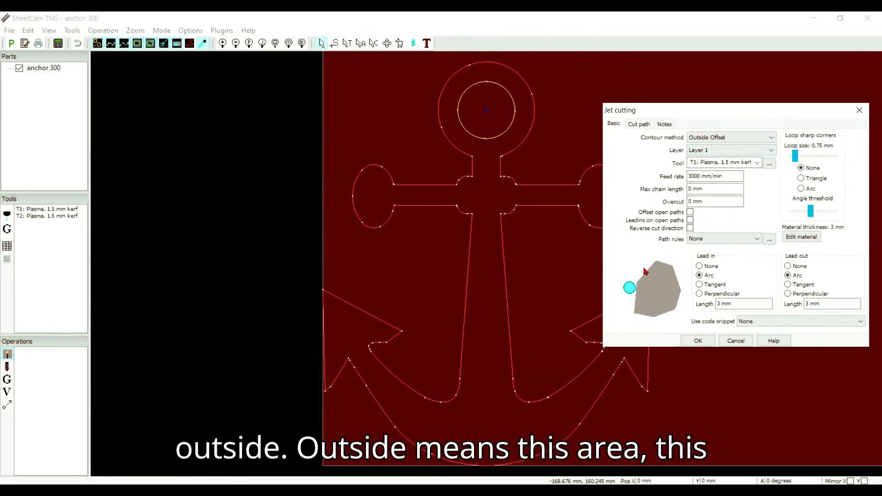
mouse_move(657, 286)
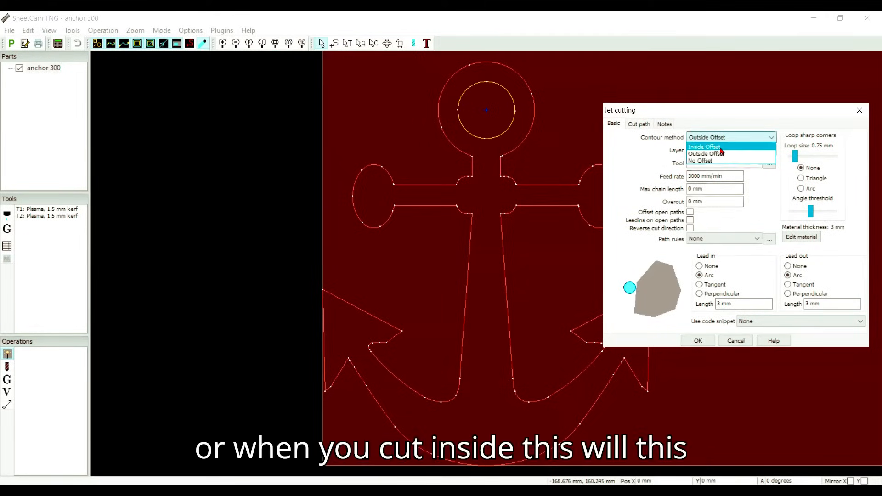
left_click(705, 147)
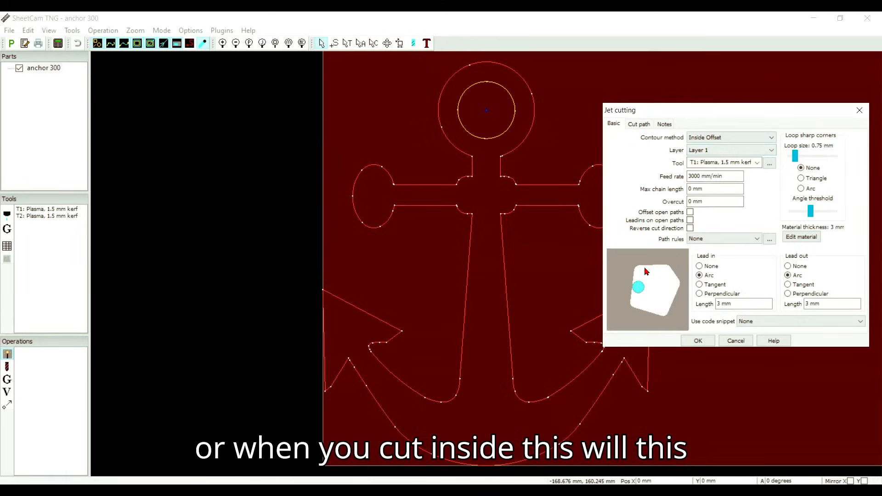
mouse_move(618, 260)
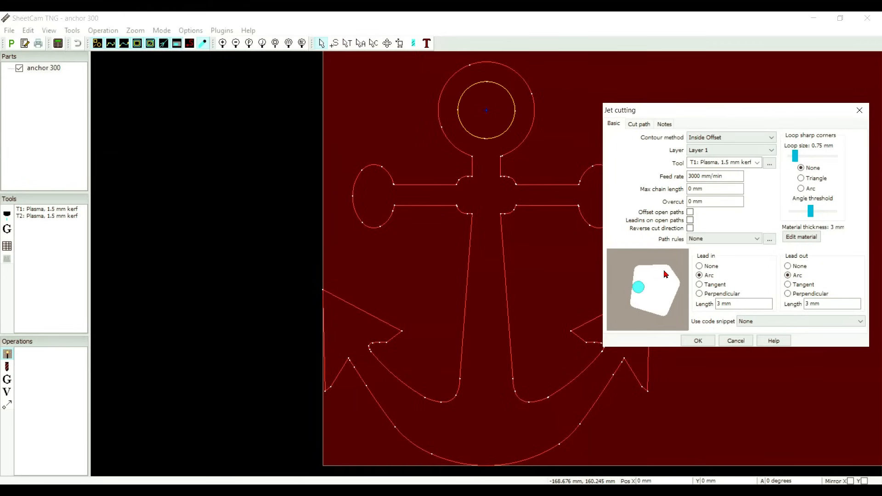
mouse_move(653, 288)
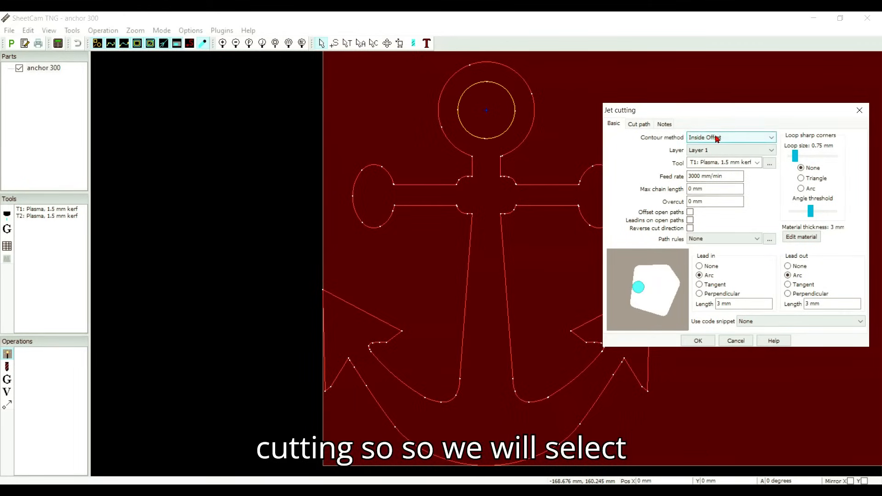
left_click(730, 137)
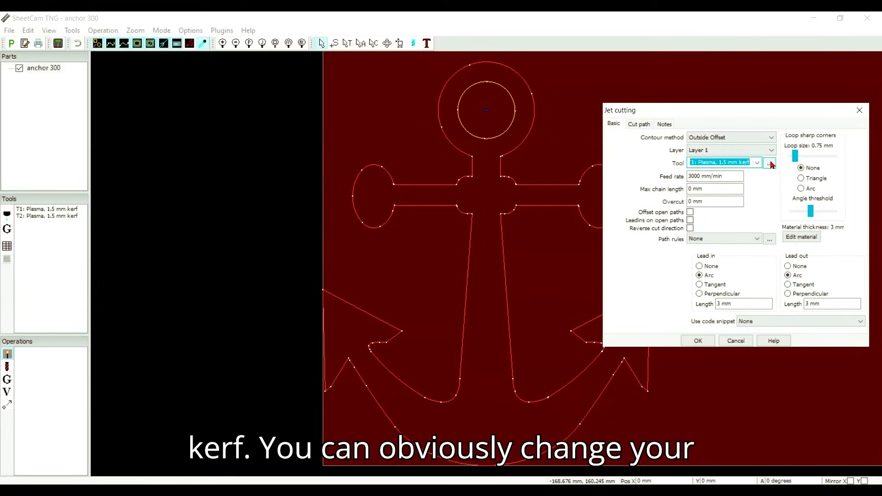
Check the T1 plasma tool's 1.5 mm kerf, 3000 mm/min feed and 0.5 s pierce delay
left_click(769, 162)
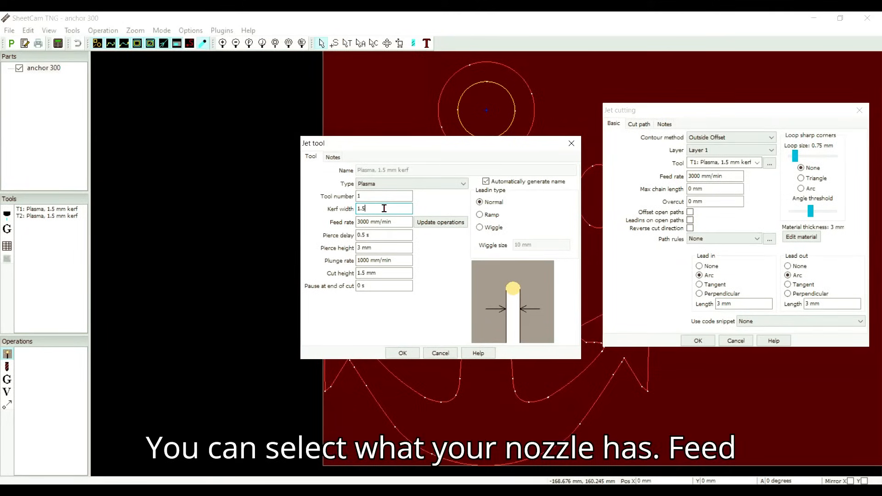
left_click(384, 221)
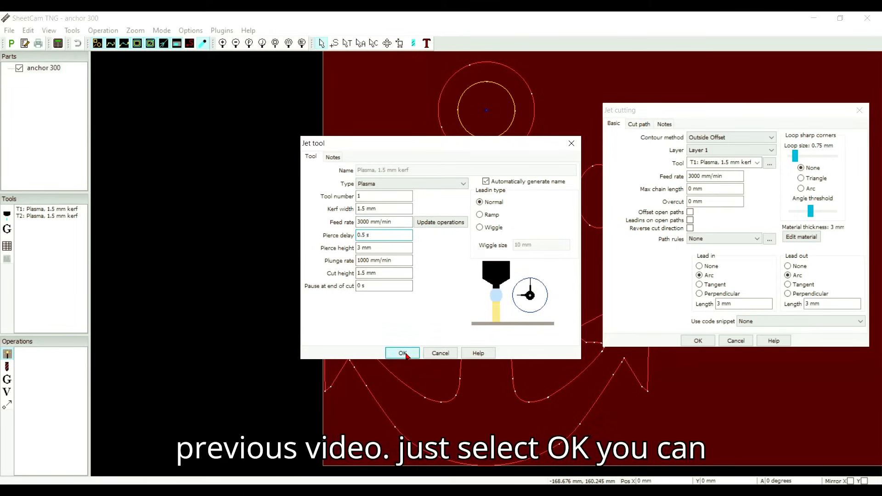
Close the tool settings, use 3 mm arc lead-in/out and set loop size to 0.195 mm
left_click(403, 353)
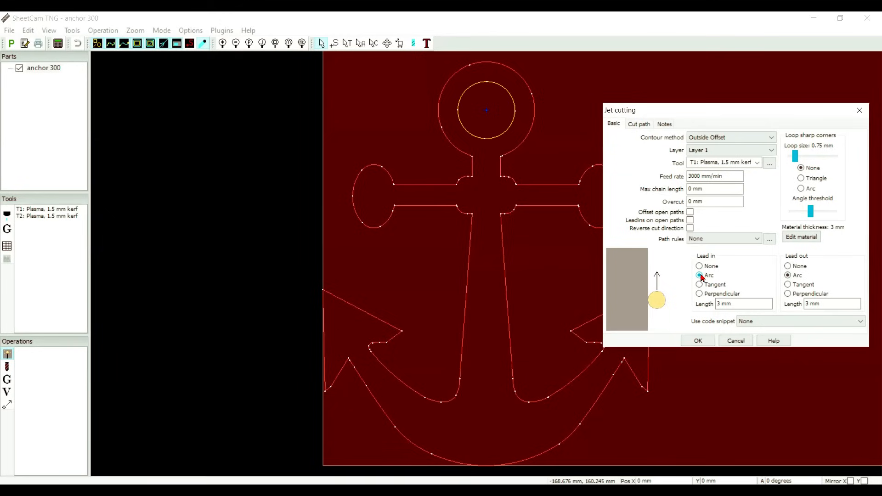
left_click(743, 304)
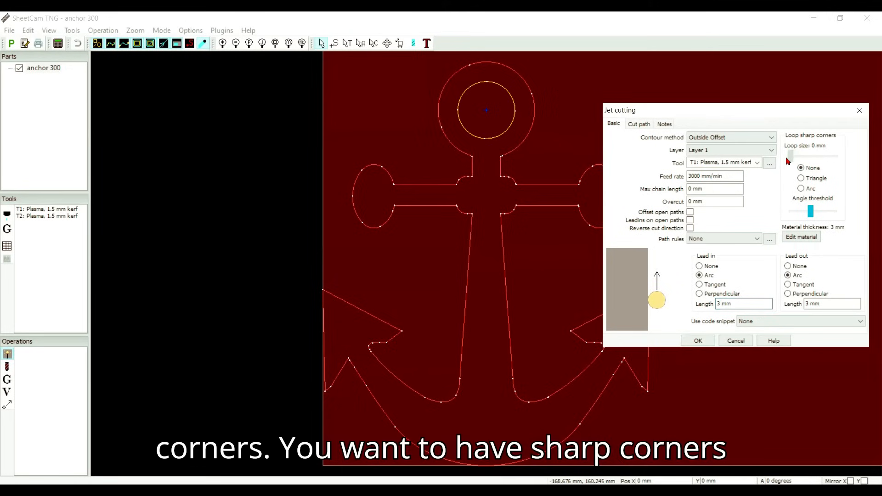
left_click_drag(785, 155, 791, 155)
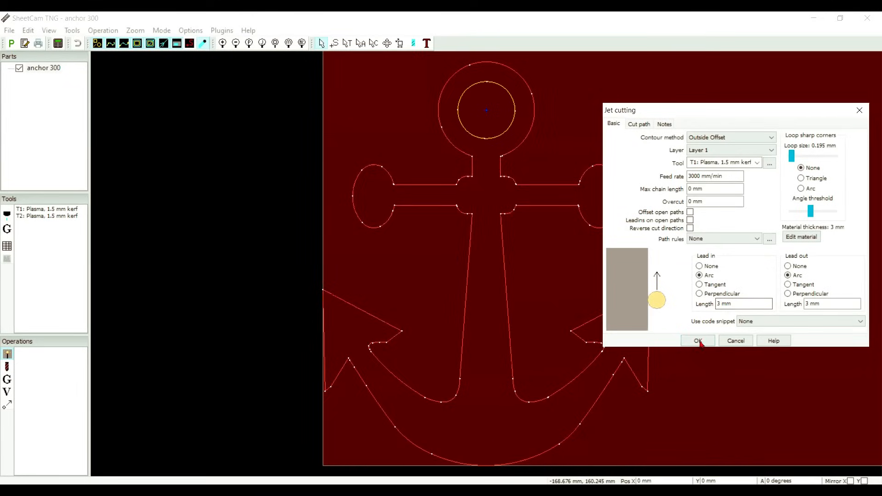
Create the Outside Offset cutting operation, generating the toolpath around the anchor
left_click(698, 341)
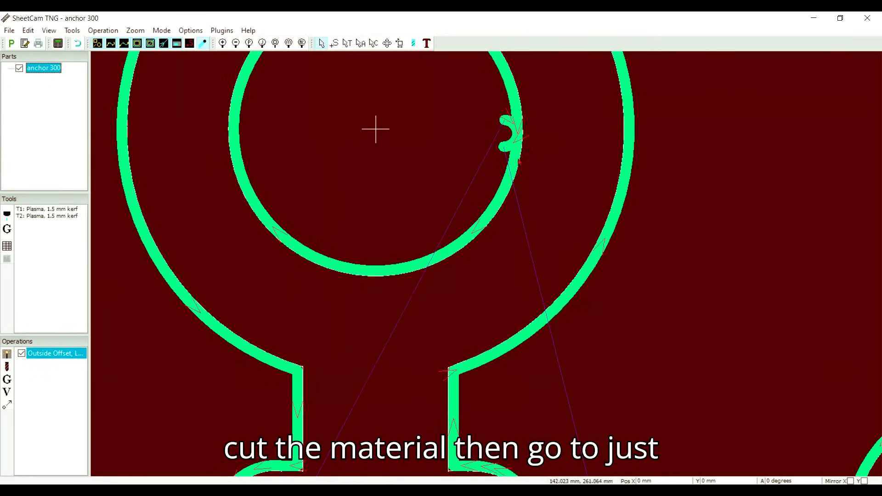
mouse_move(233, 126)
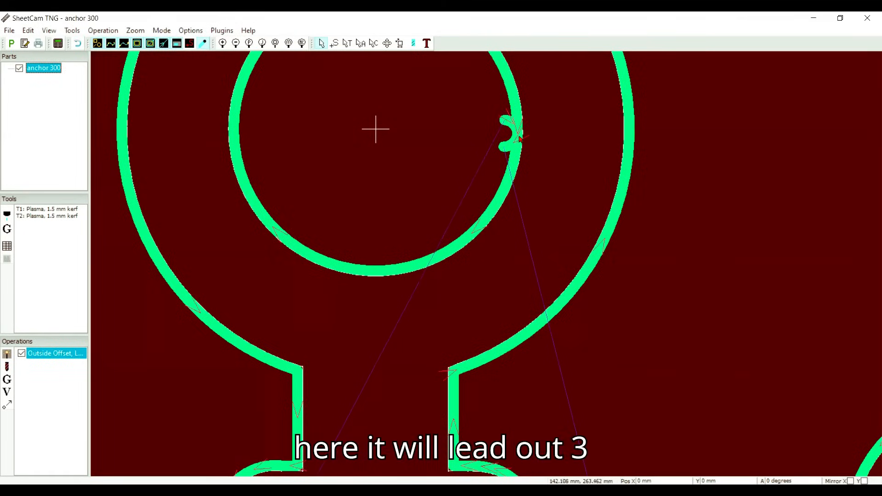
mouse_move(512, 146)
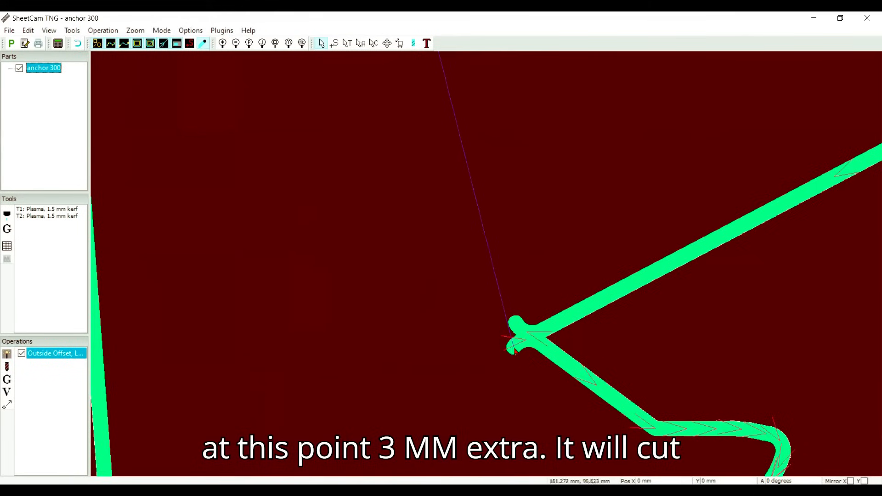
mouse_move(515, 347)
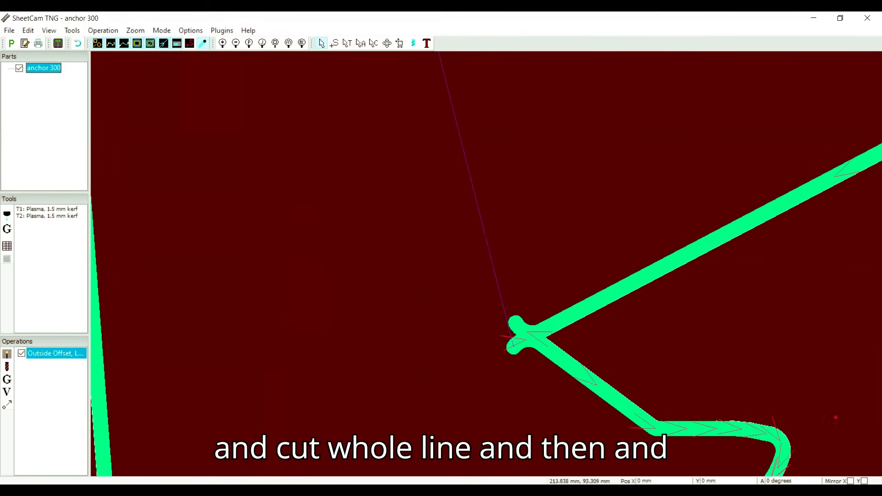
mouse_move(551, 355)
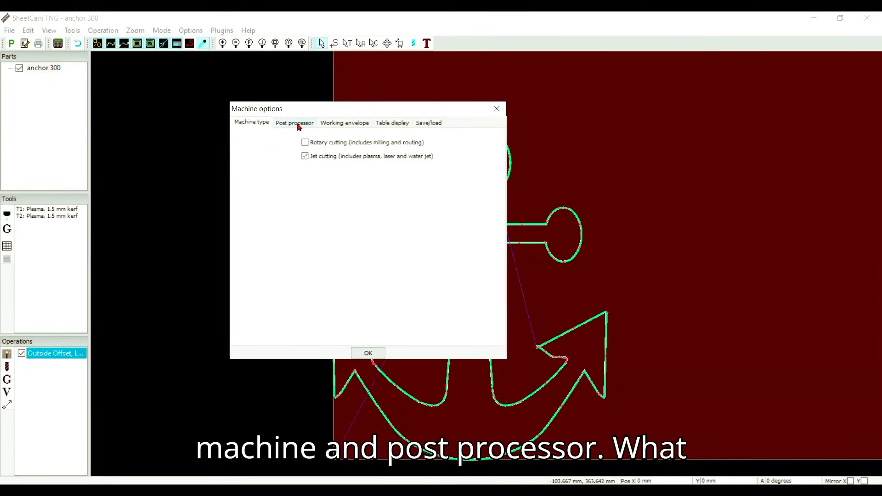
Set the post processor to Mach3 plasma no Z with tap extension and confirm
left_click(294, 122)
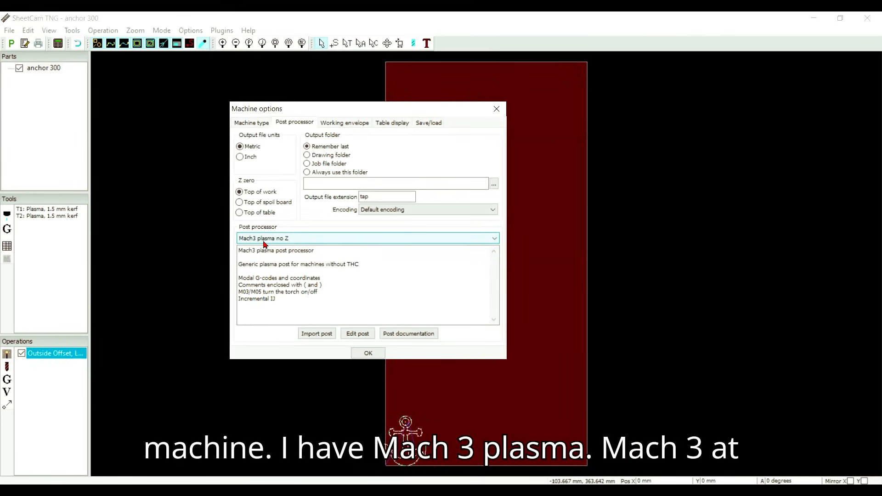
left_click(366, 238)
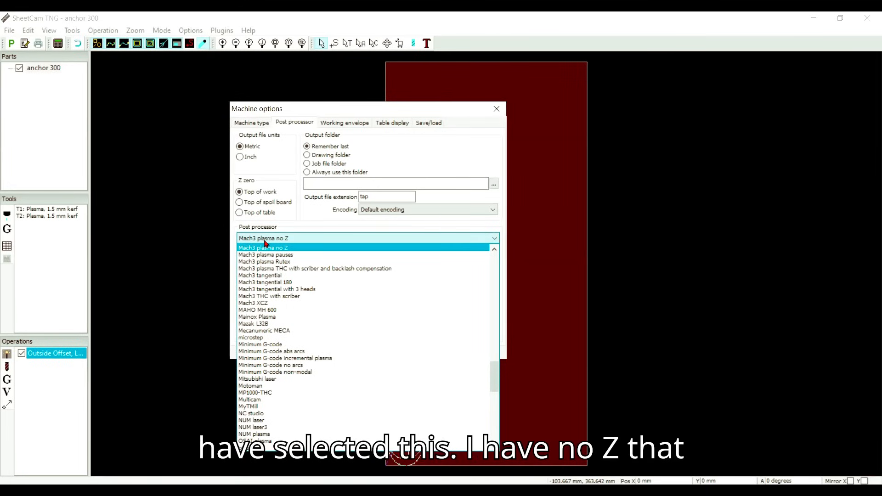
left_click(263, 248)
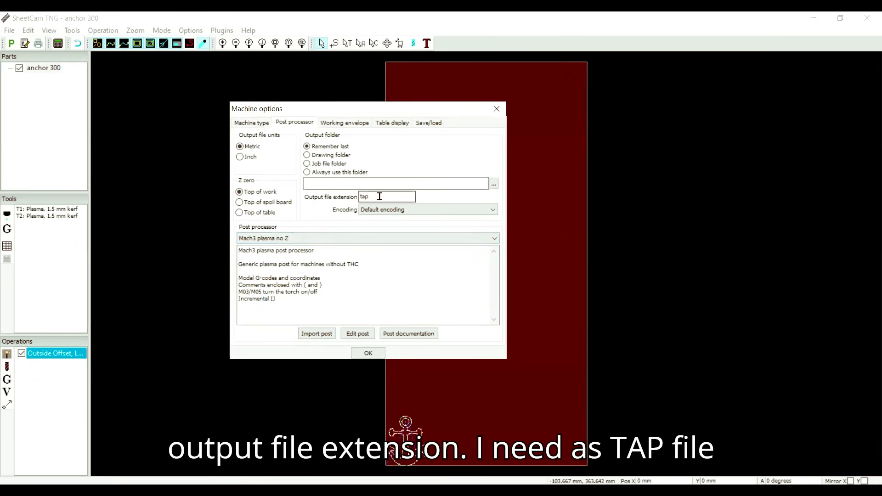
left_click(386, 196)
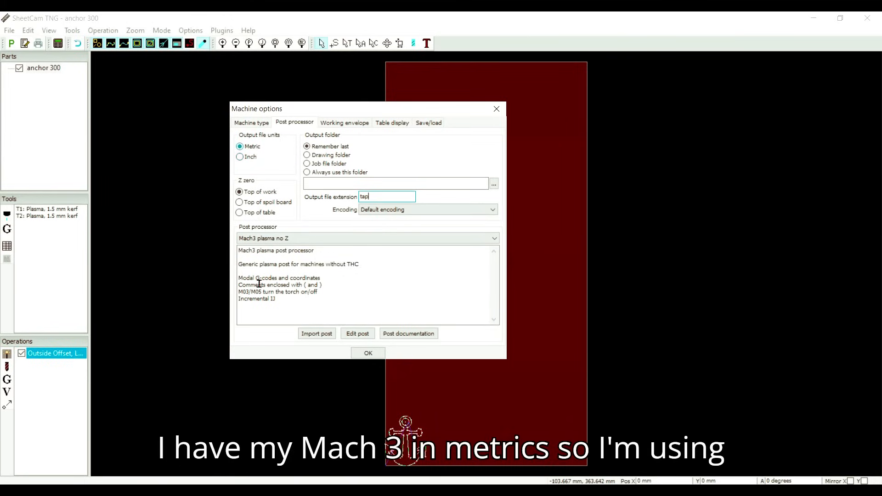
left_click(368, 352)
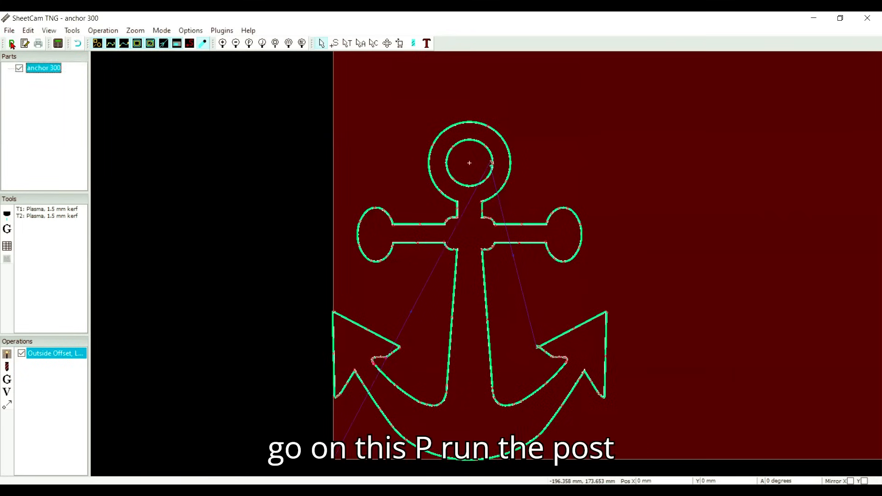
mouse_move(11, 43)
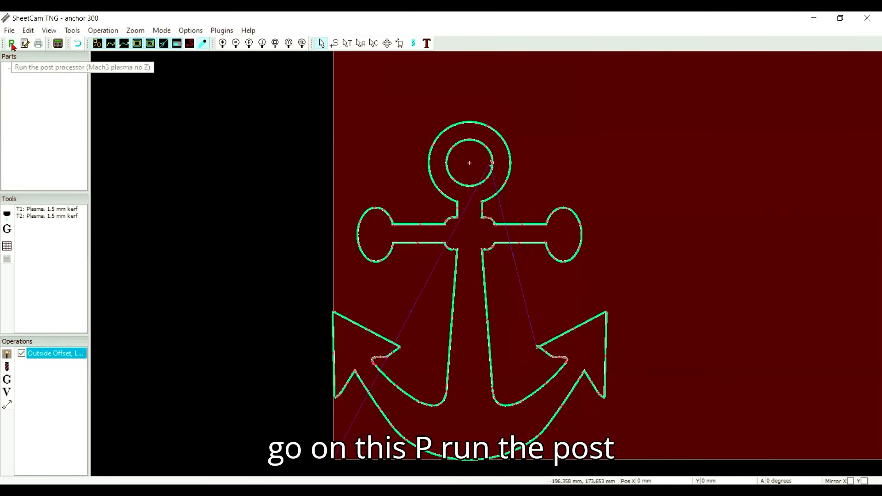
Run the post processor, save anchor 300.tap to Downloads and dismiss the report
left_click(10, 43)
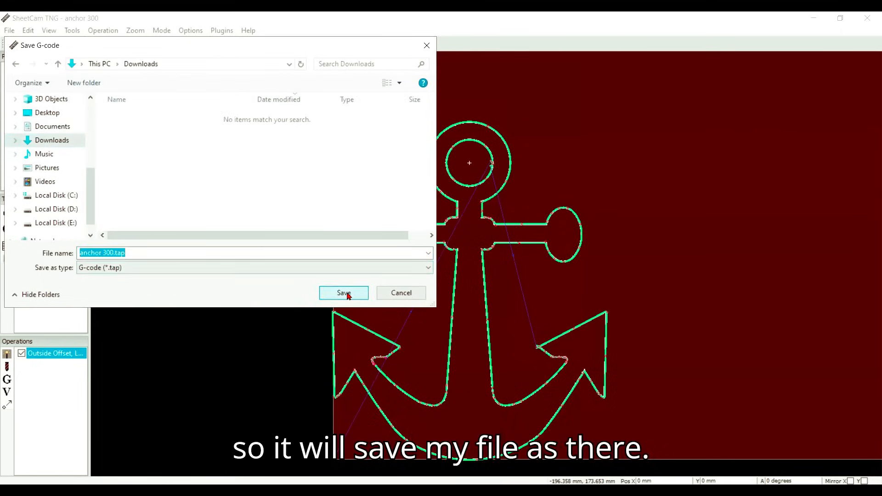
left_click(343, 293)
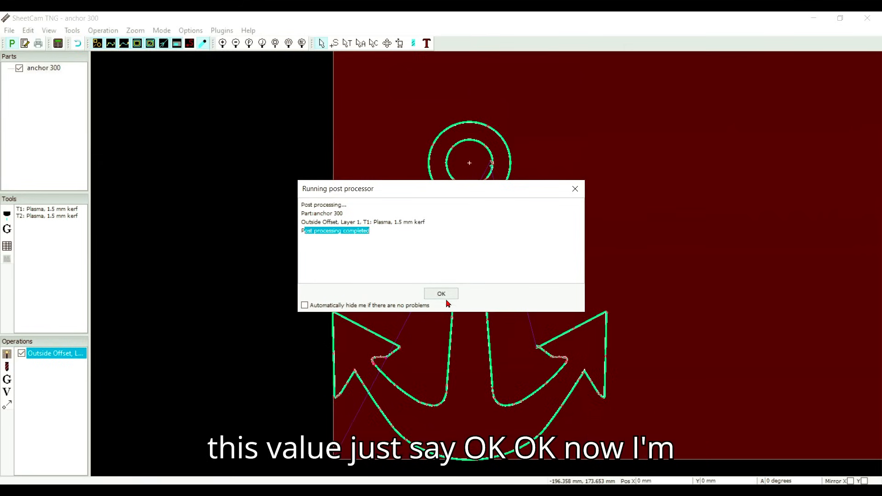
left_click(442, 293)
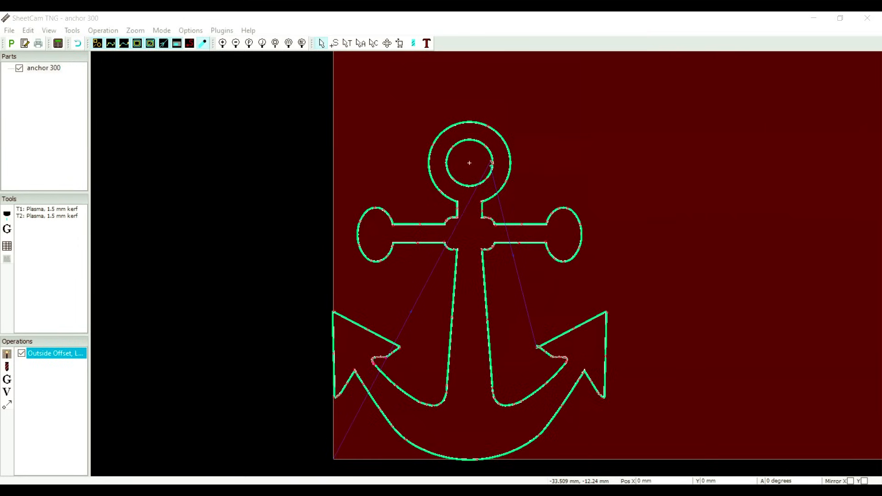
left_click(43, 68)
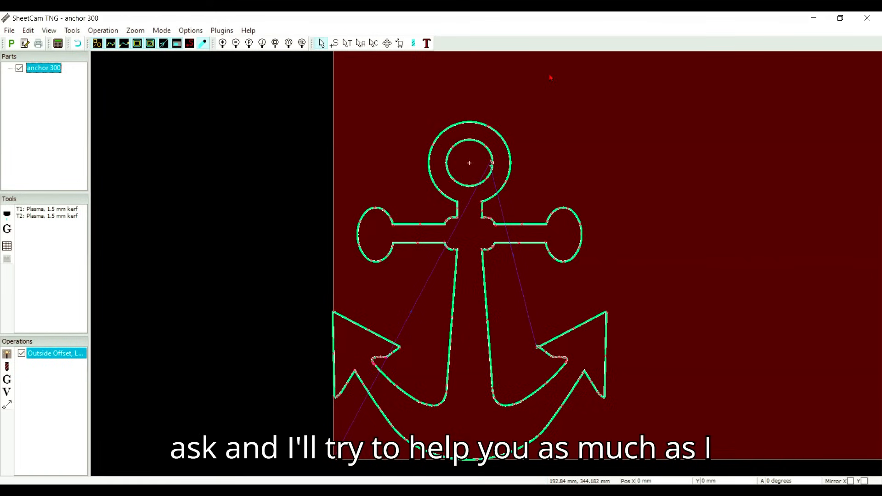
mouse_move(529, 32)
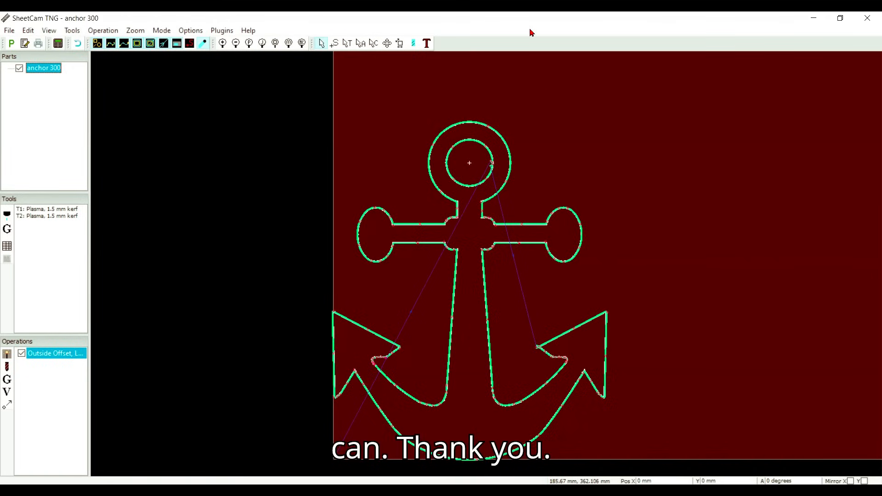